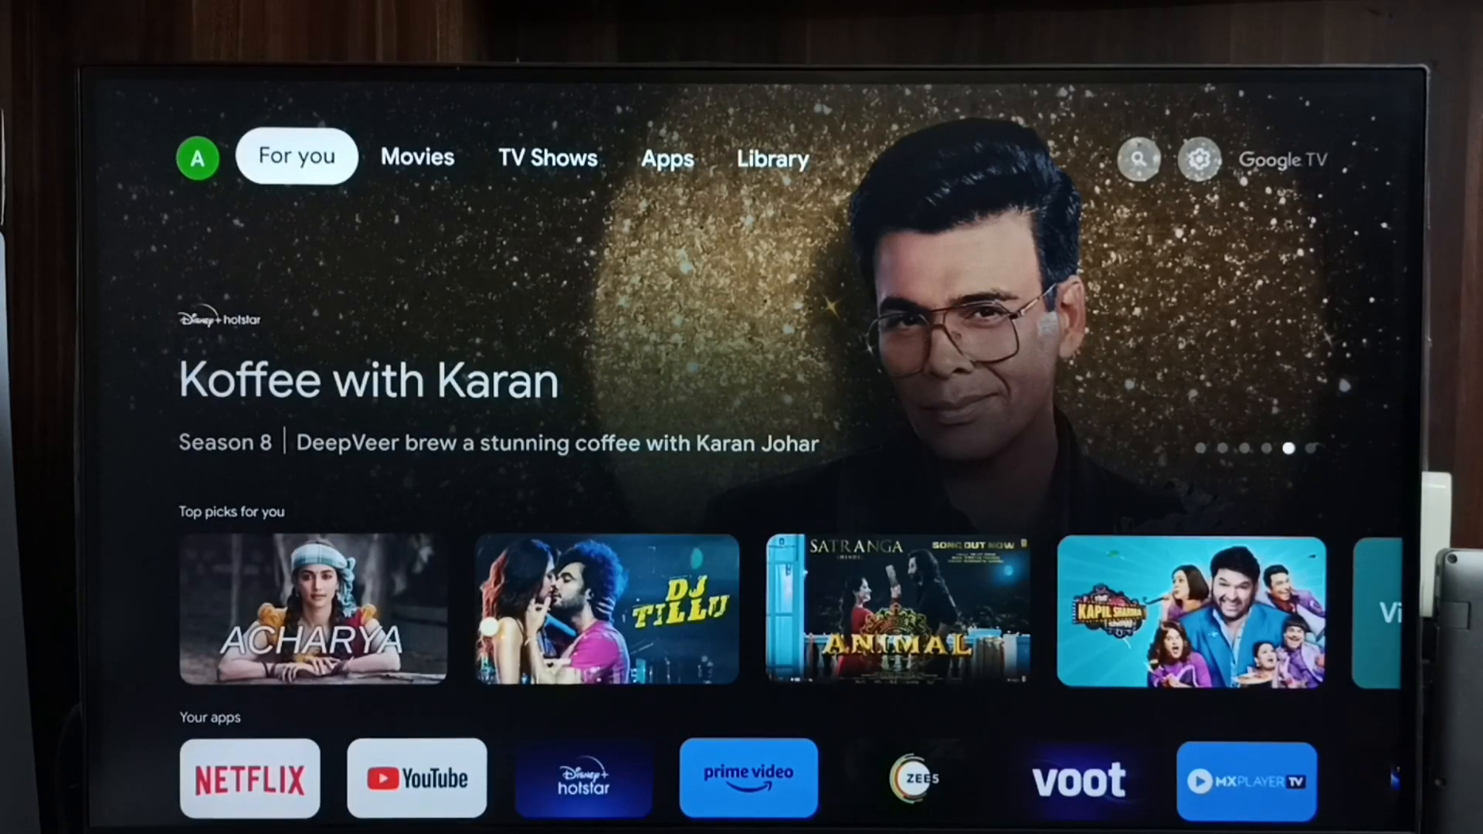
Browse from For you through the Movies and TV Shows sections, then reach the search page
click(415, 157)
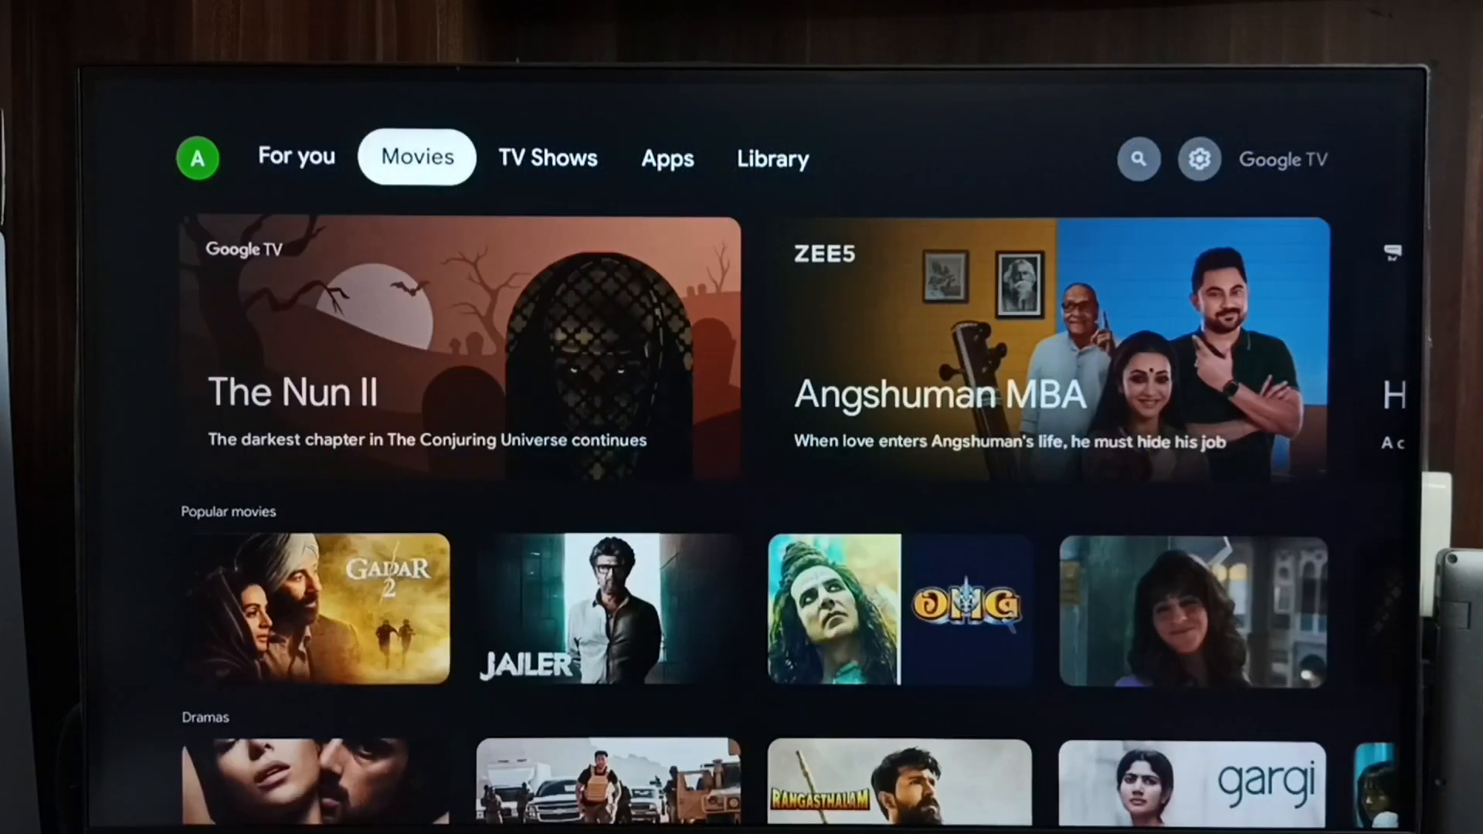
click(547, 158)
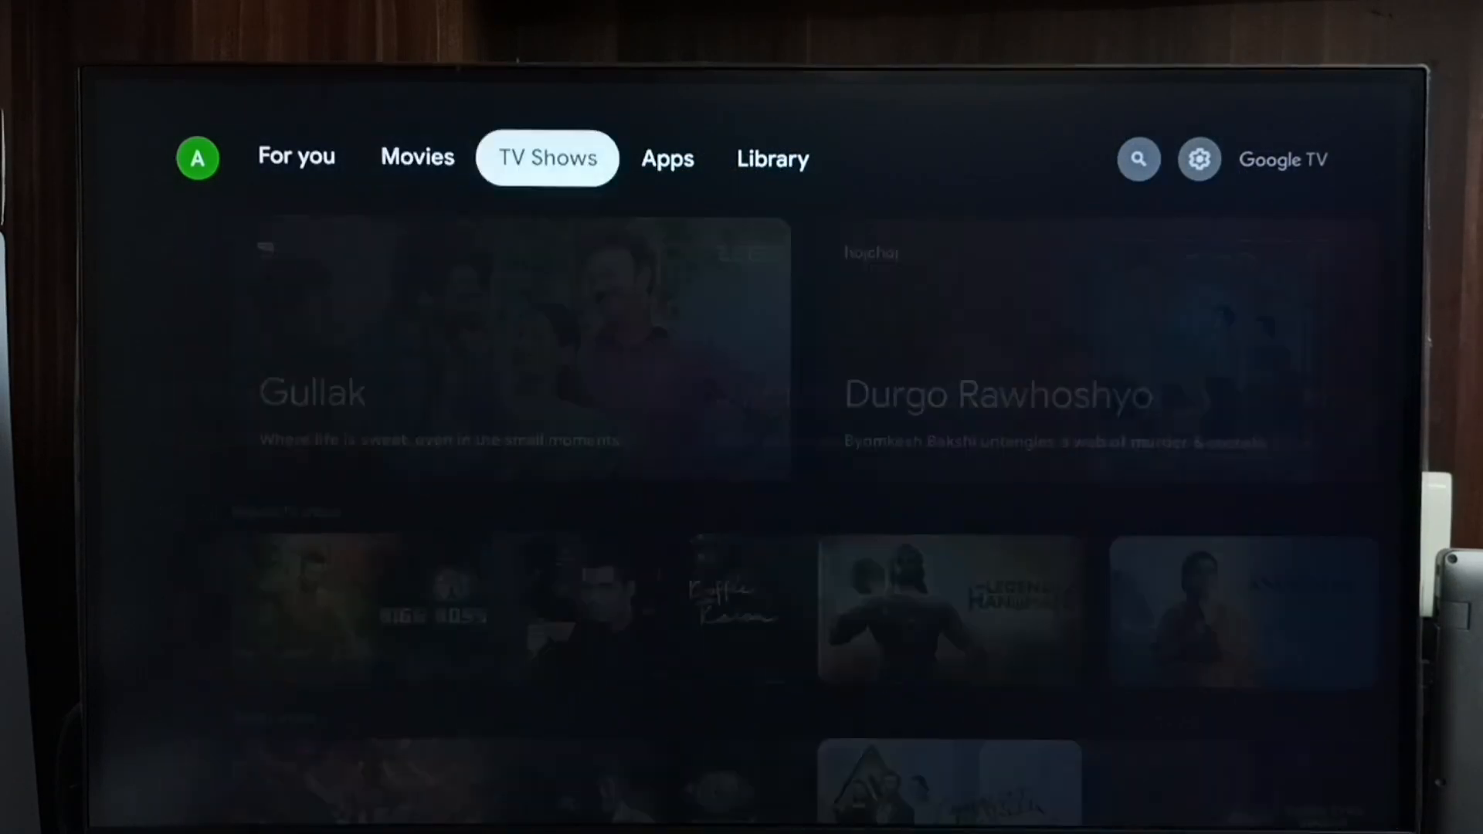
click(1138, 157)
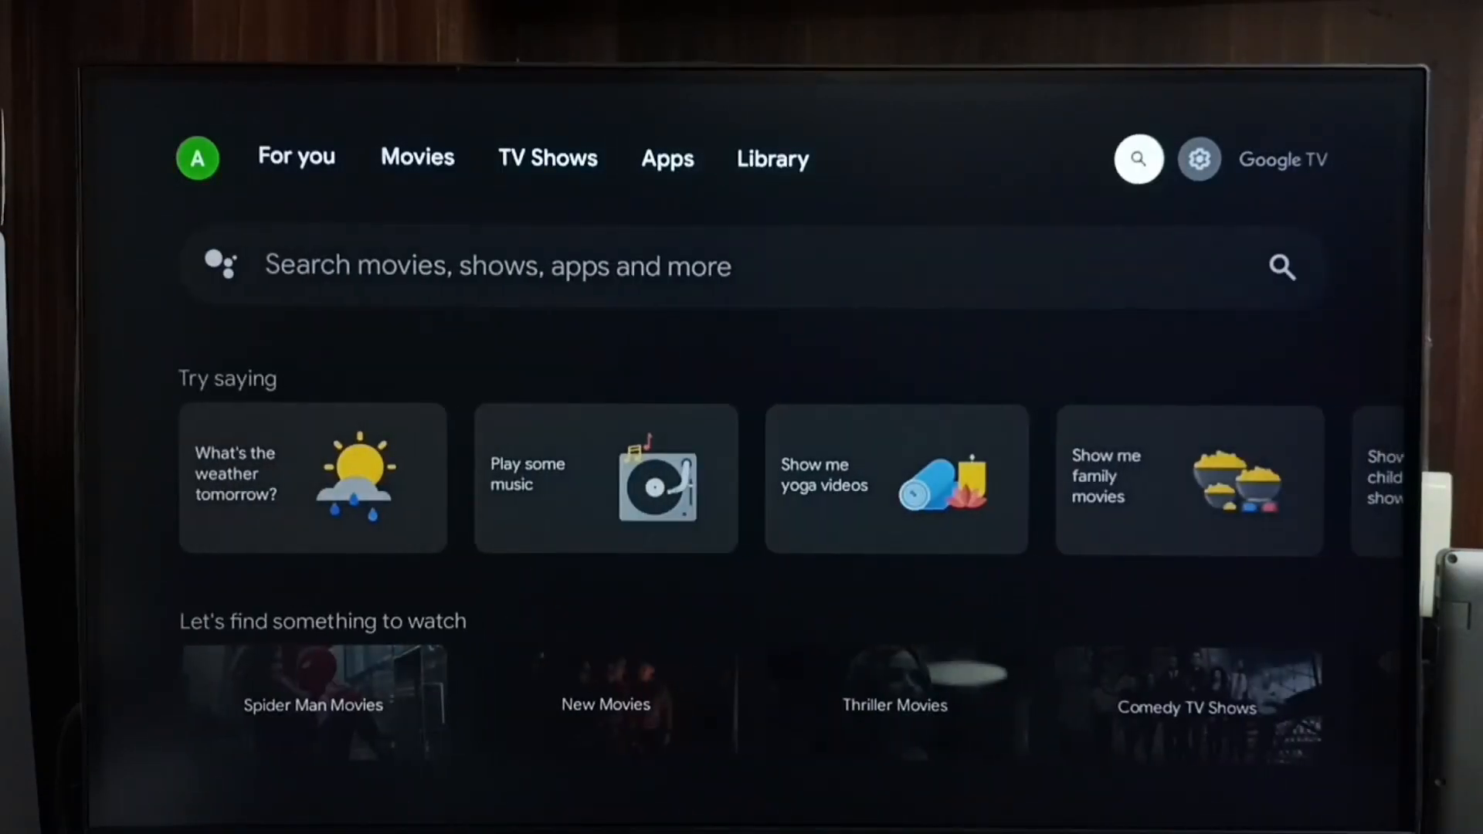
Reach Settings via quick settings, go to System > About > System update and start the update check
click(1198, 158)
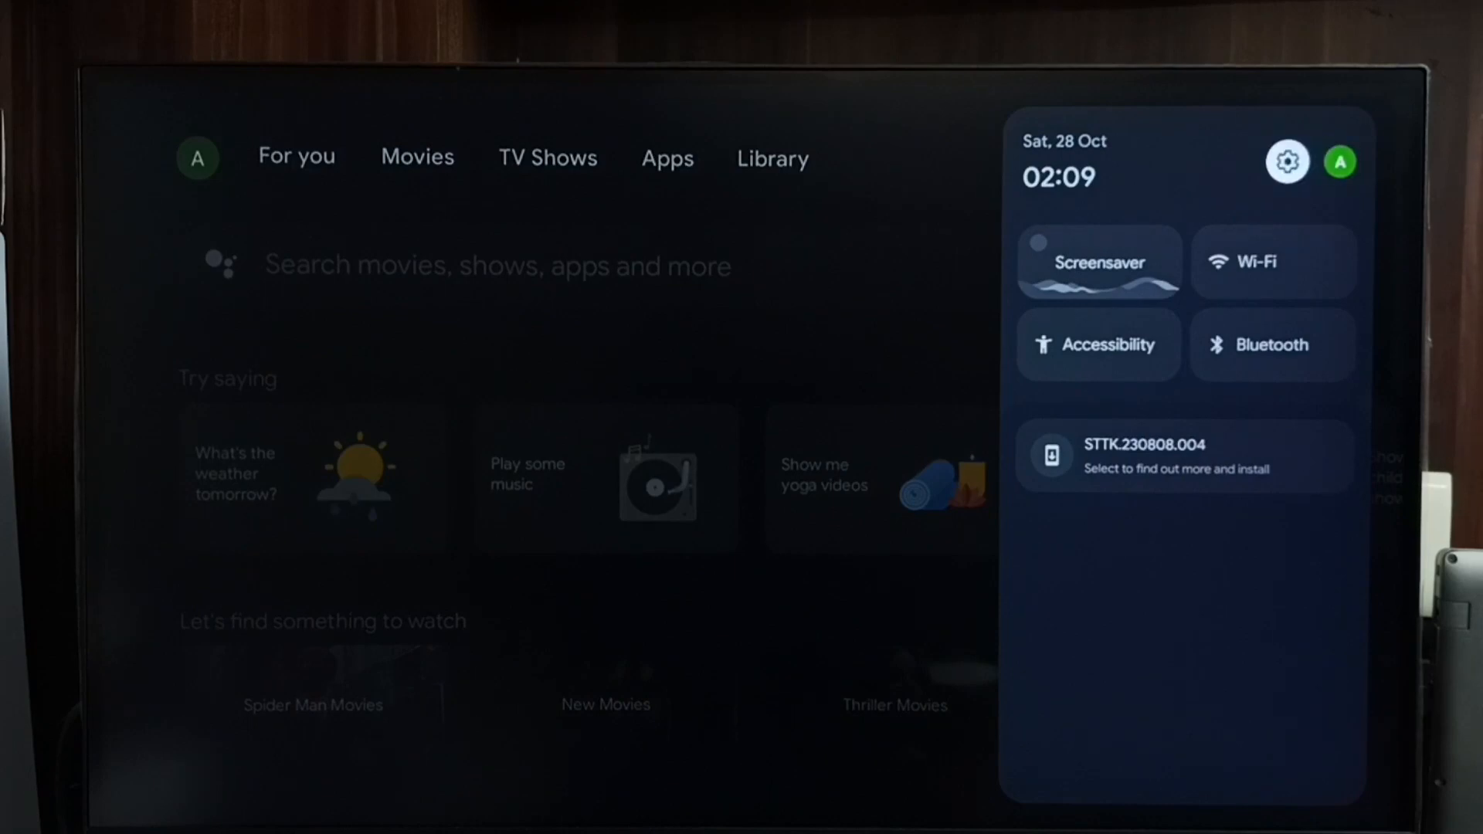
click(1286, 161)
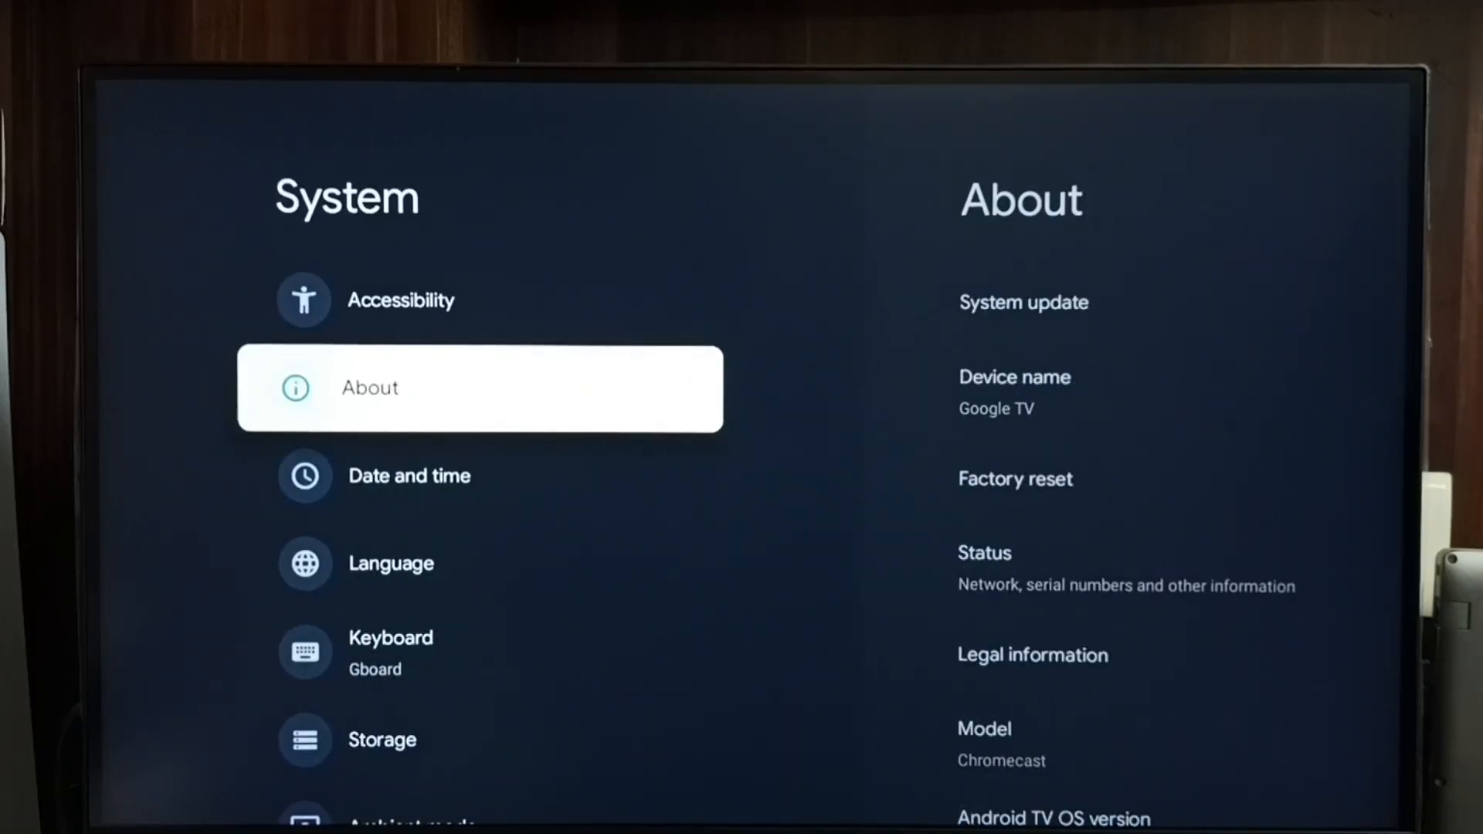
click(479, 388)
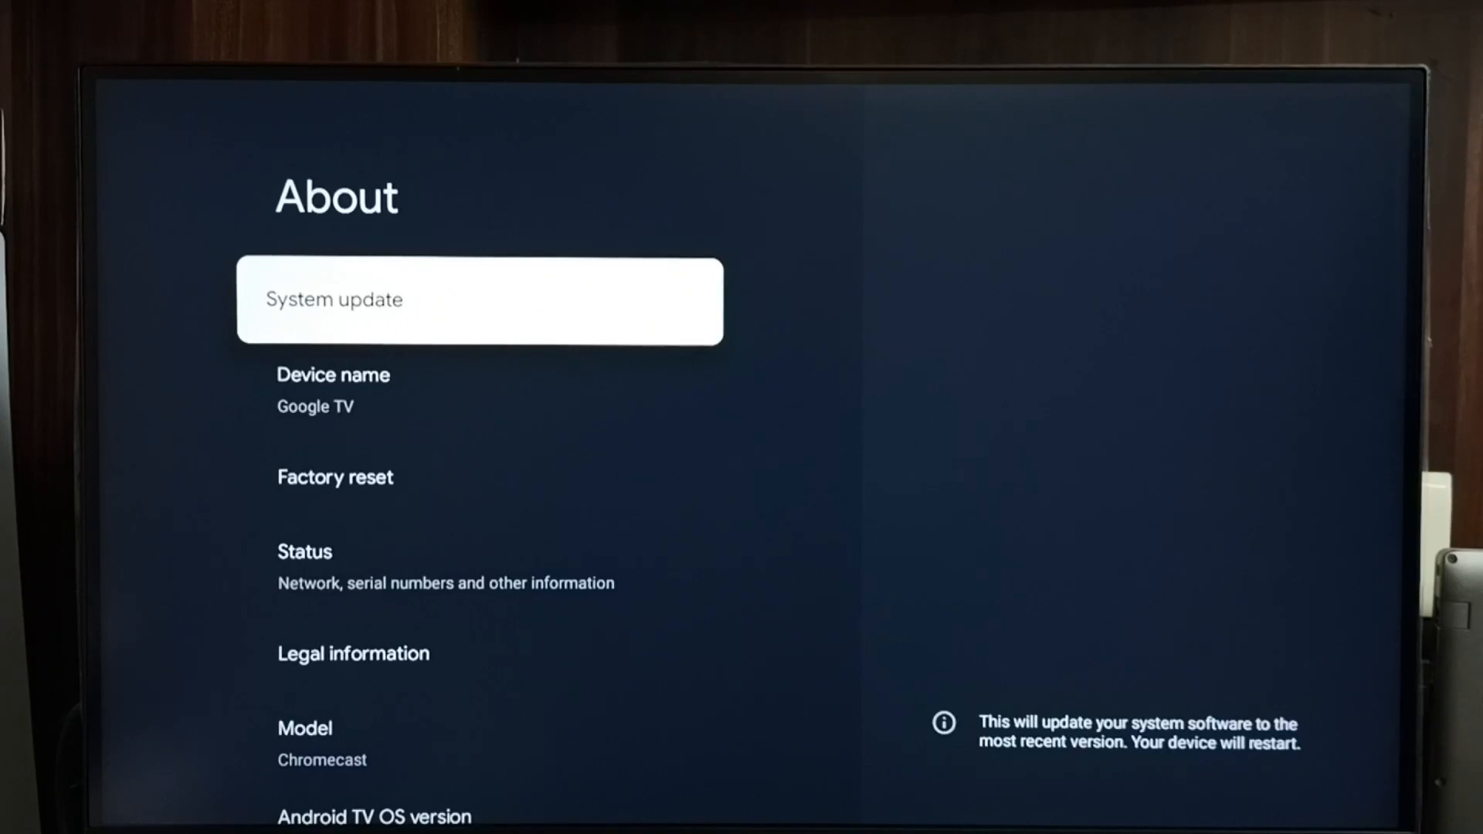
click(479, 299)
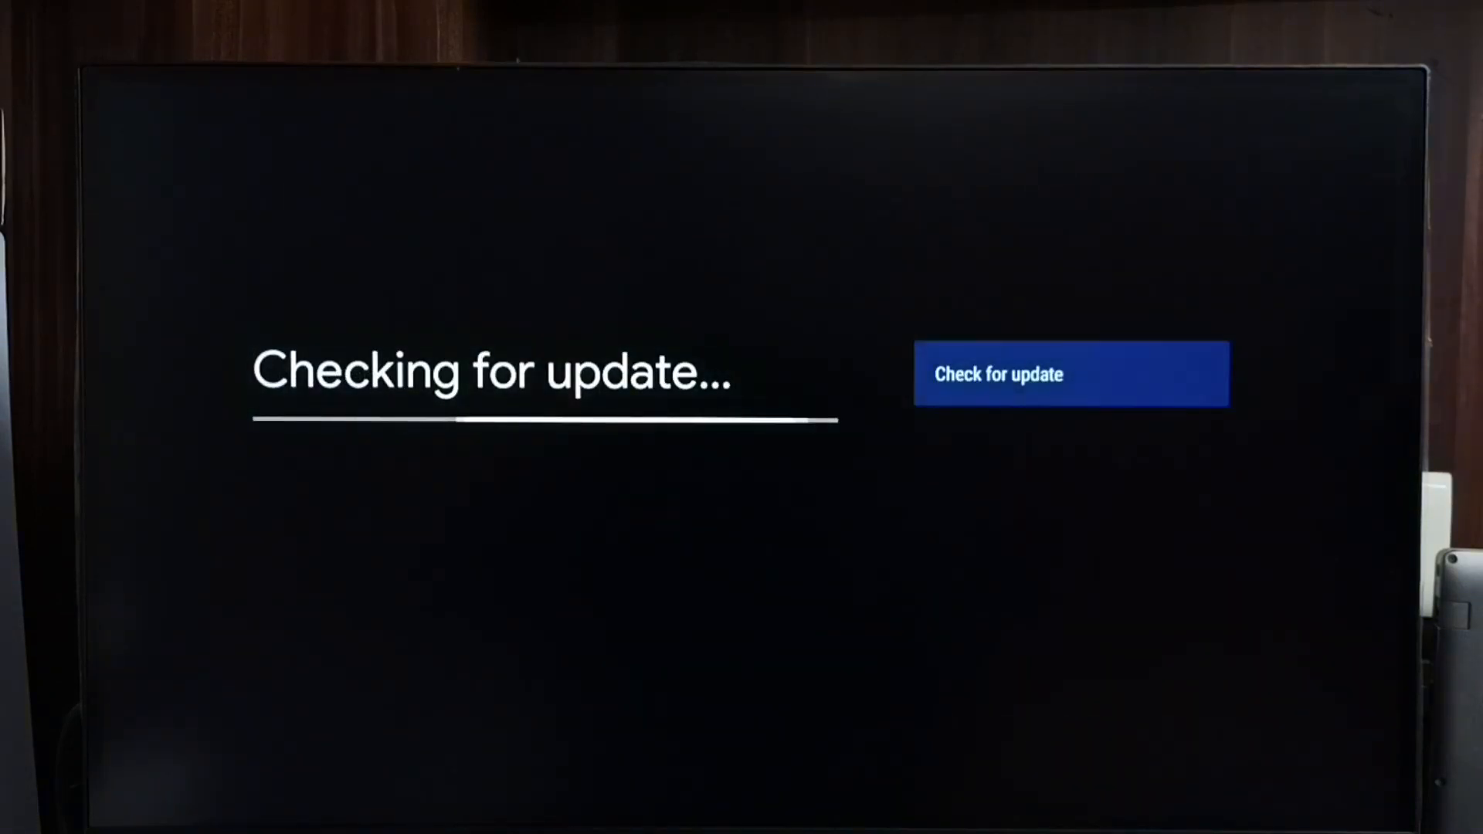